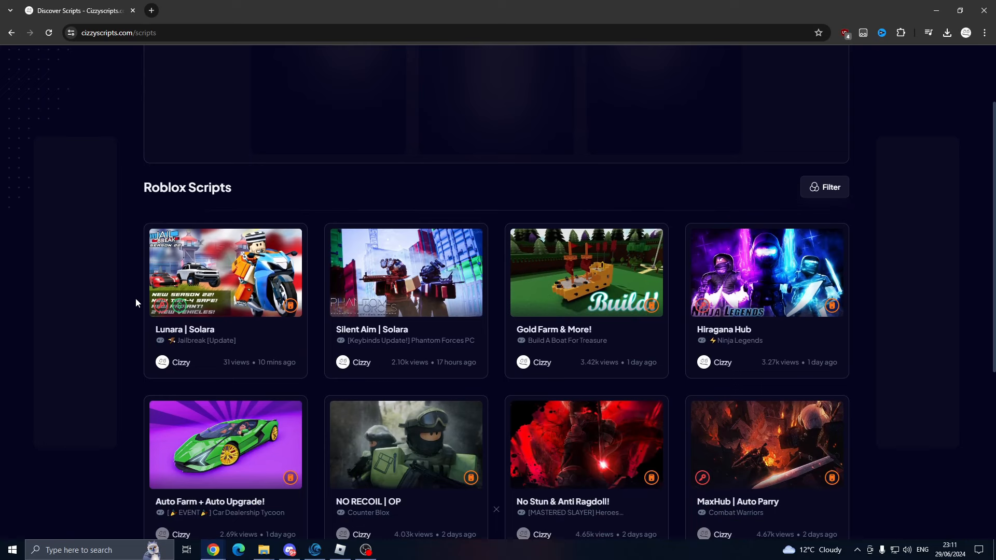
mouse_move(169, 343)
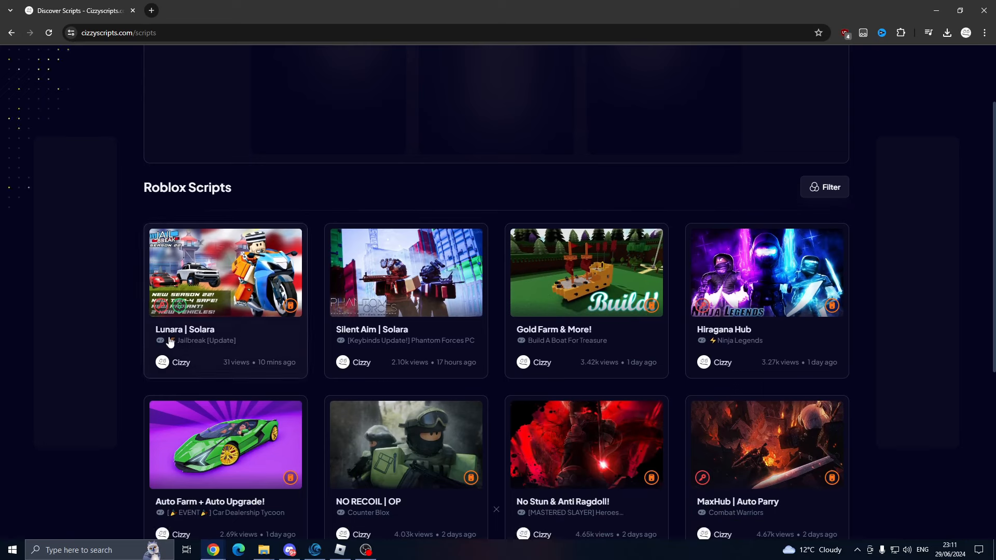
mouse_move(171, 339)
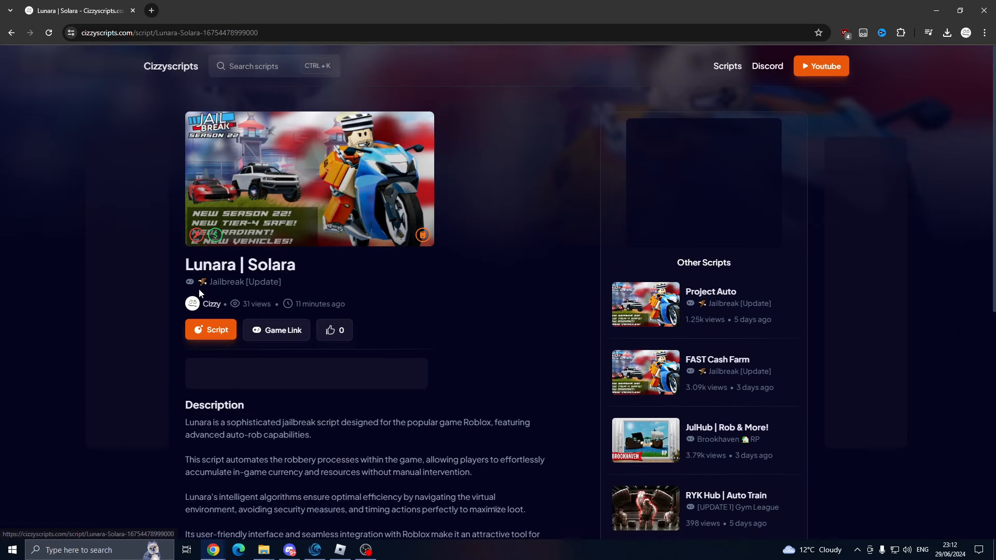
mouse_move(375, 288)
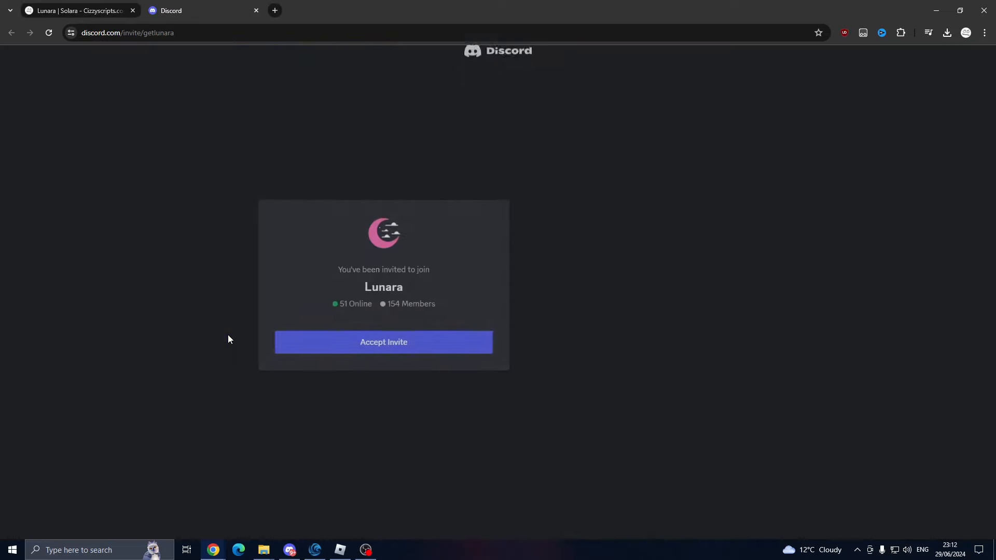
Join the Lunara Discord server and view its #script-help channel with the ticket prompt.
click(384, 342)
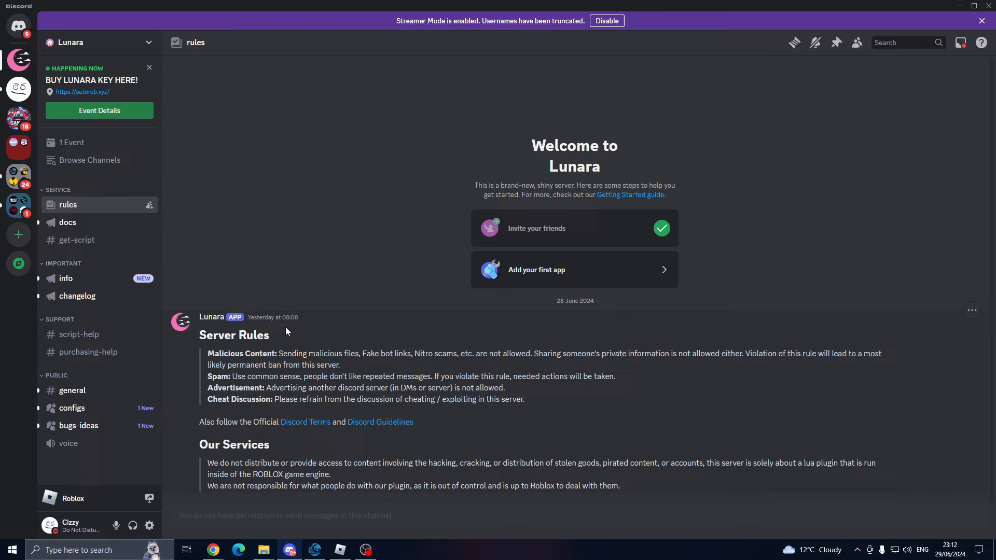
mouse_move(77, 296)
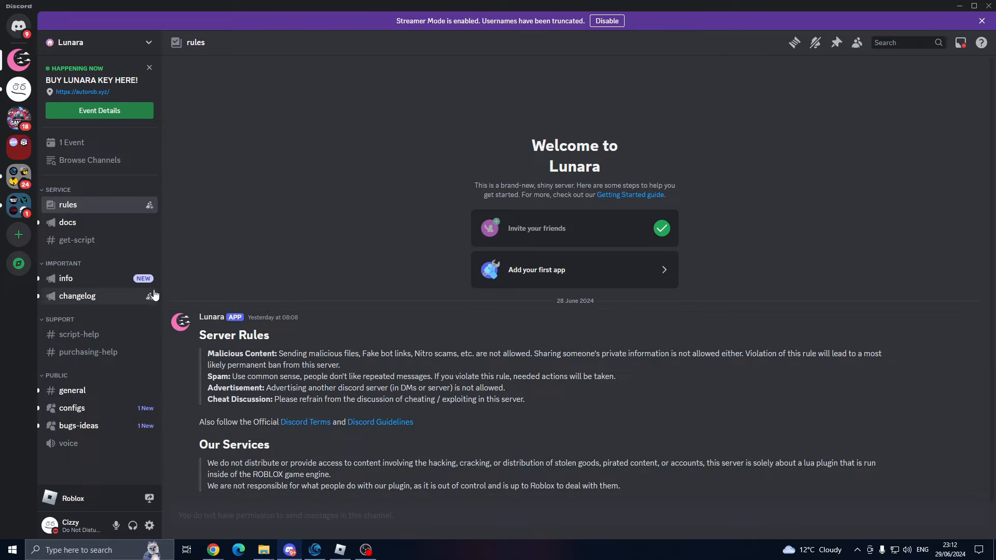
mouse_move(307, 415)
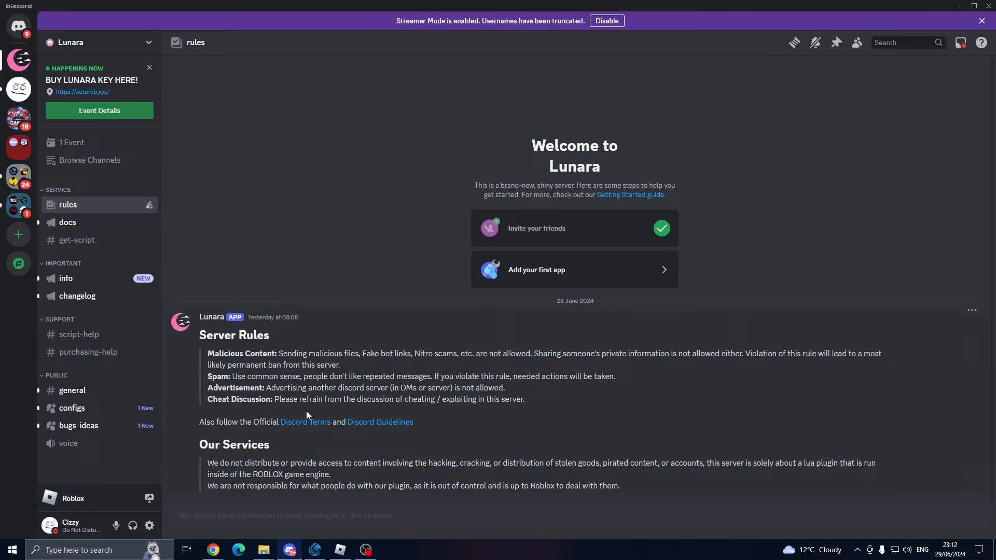
mouse_move(249, 326)
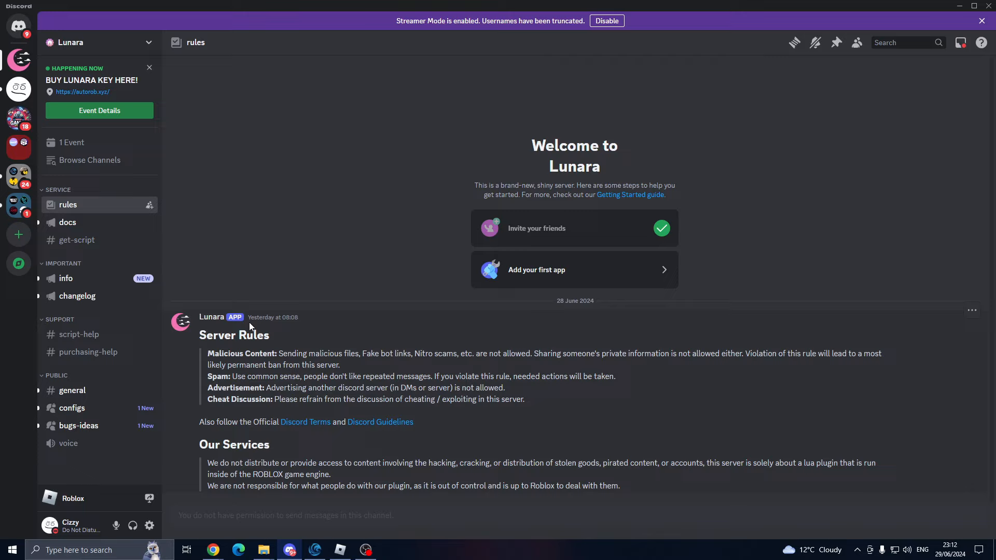
click(79, 334)
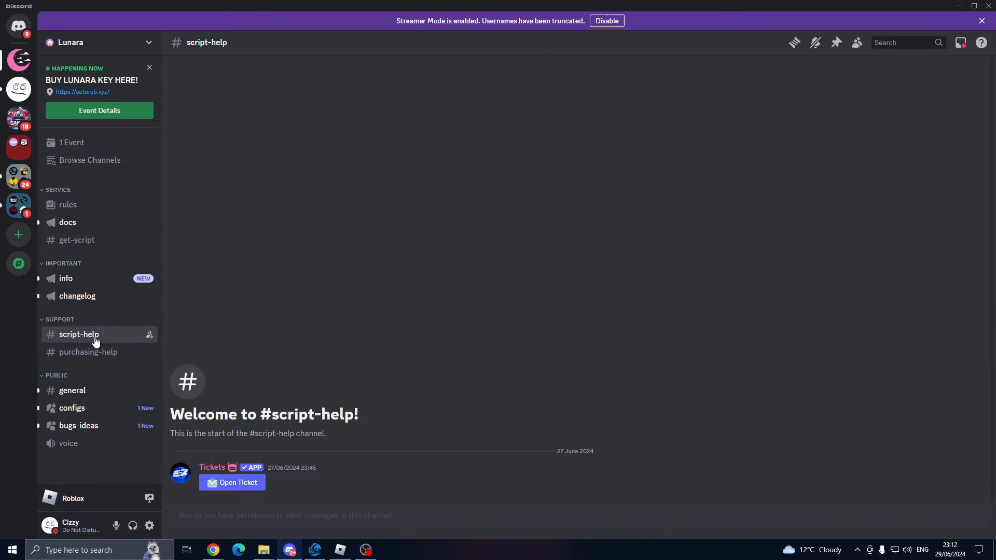
mouse_move(232, 483)
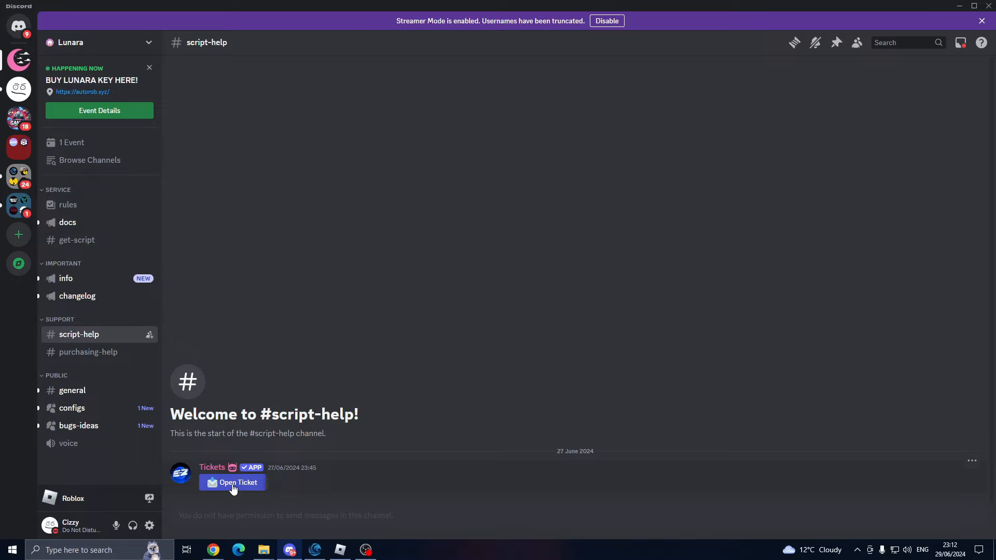
Show Lunara's #get-script channel with its key redemption and script control panel.
click(77, 240)
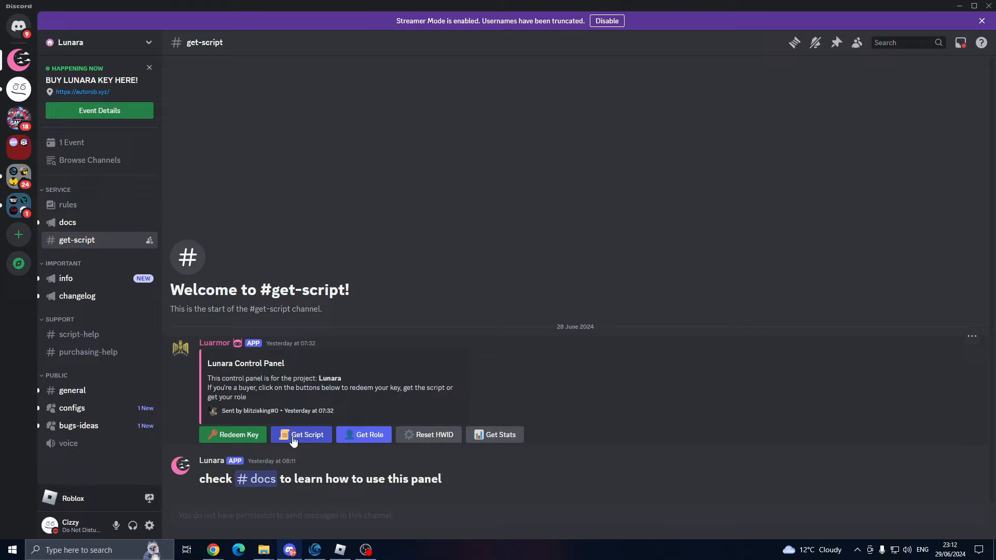
mouse_move(309, 441)
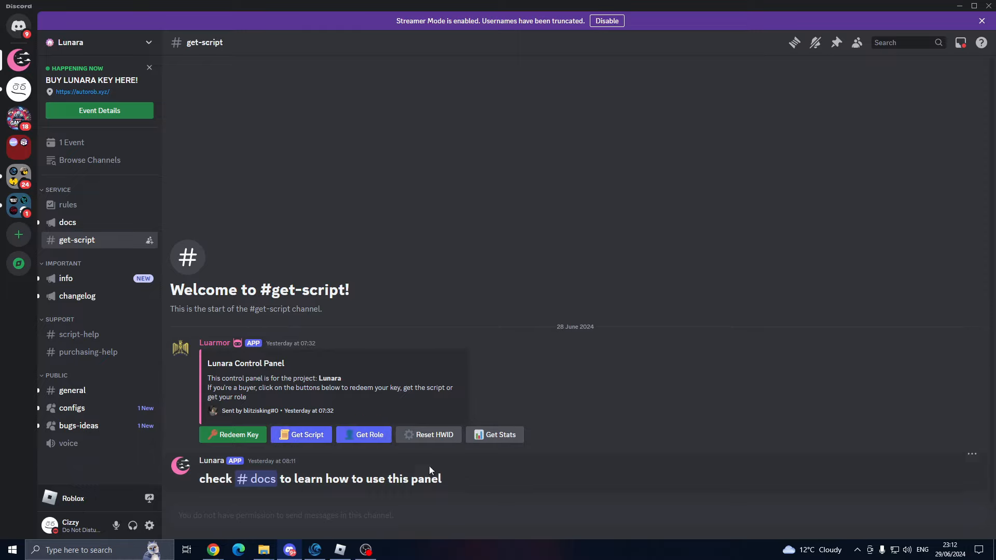
mouse_move(499, 438)
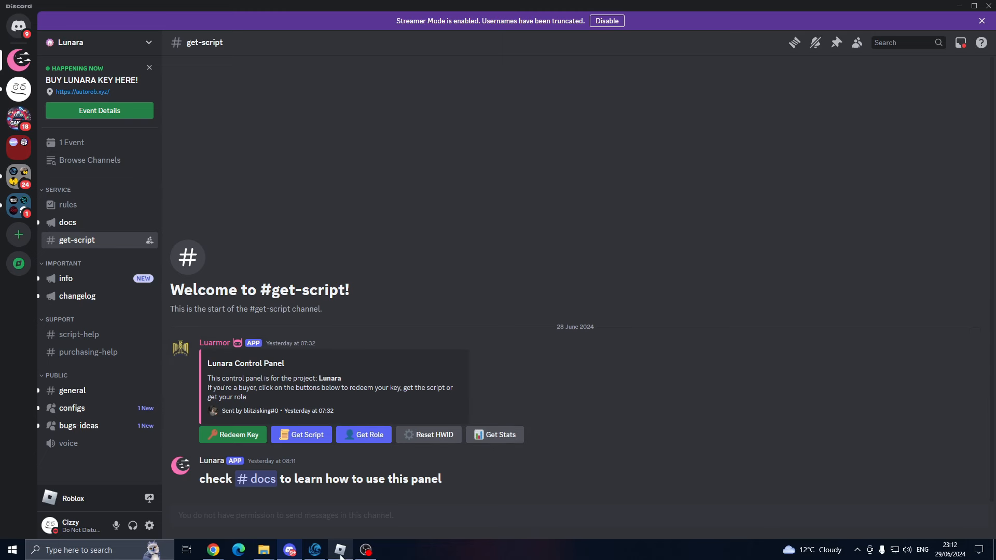
Bring Roblox Jailbreak forward with the Lunara Auto-Rob panel showing Auto Rob and Boost FPS.
click(339, 549)
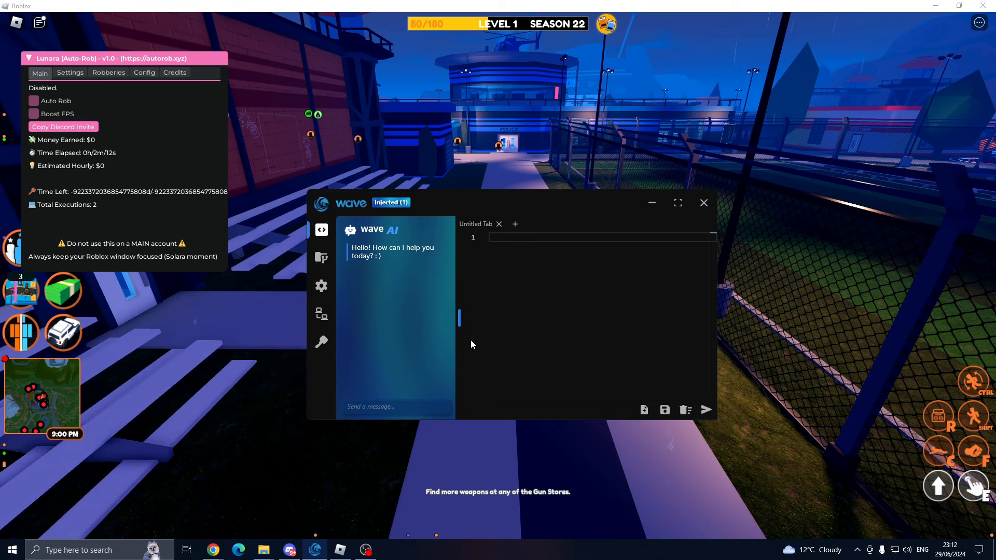
click(702, 203)
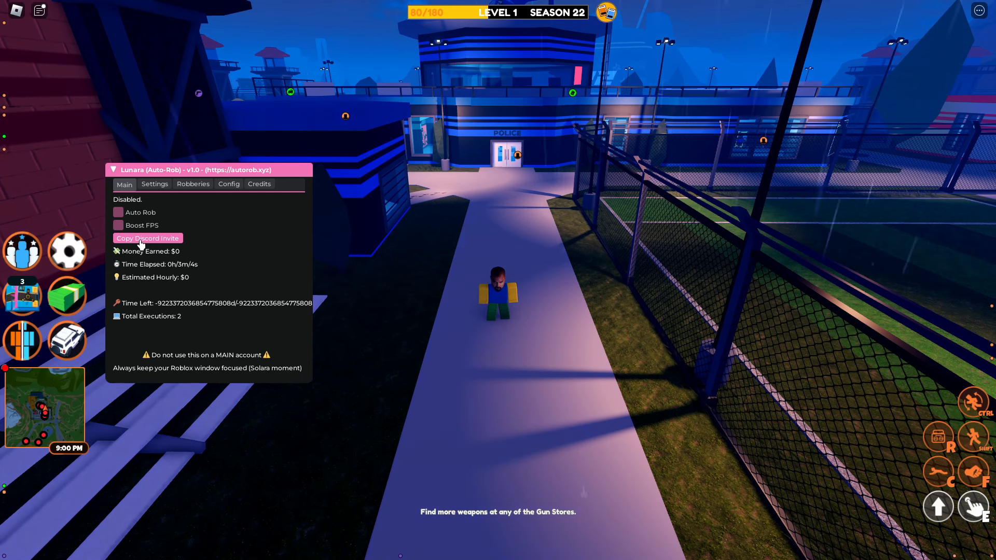
mouse_move(133, 254)
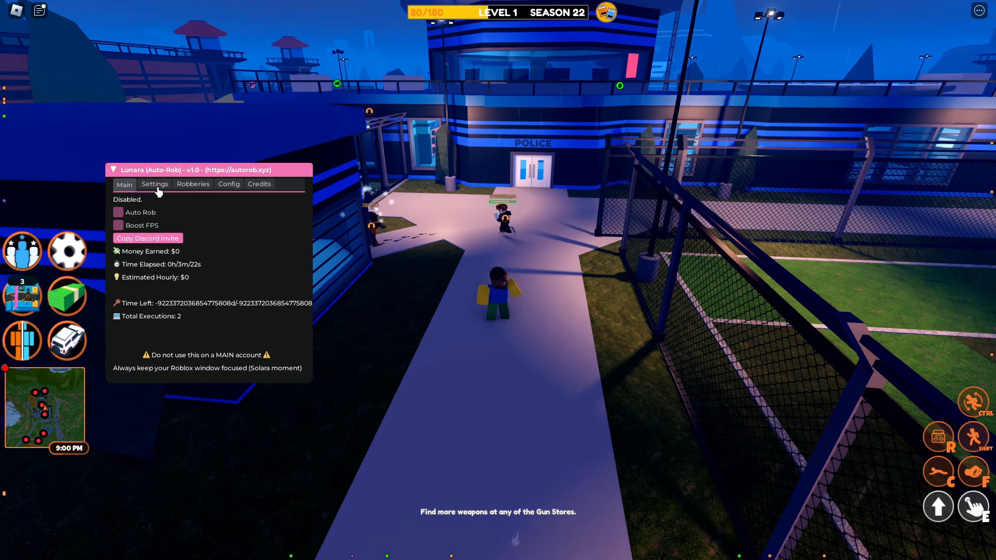
Review the Lunara Settings and Logging options, then show the fully ticked robbery list.
click(155, 184)
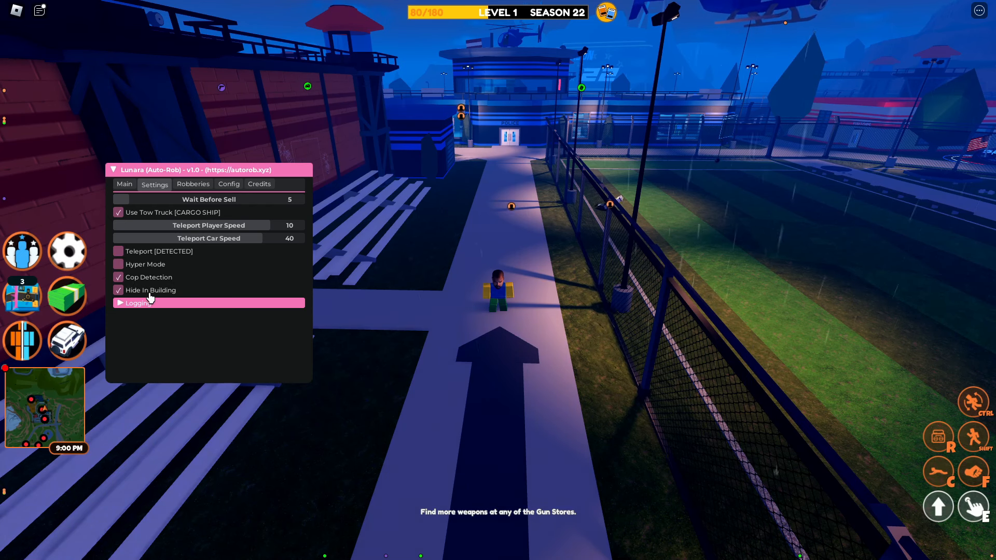
click(136, 303)
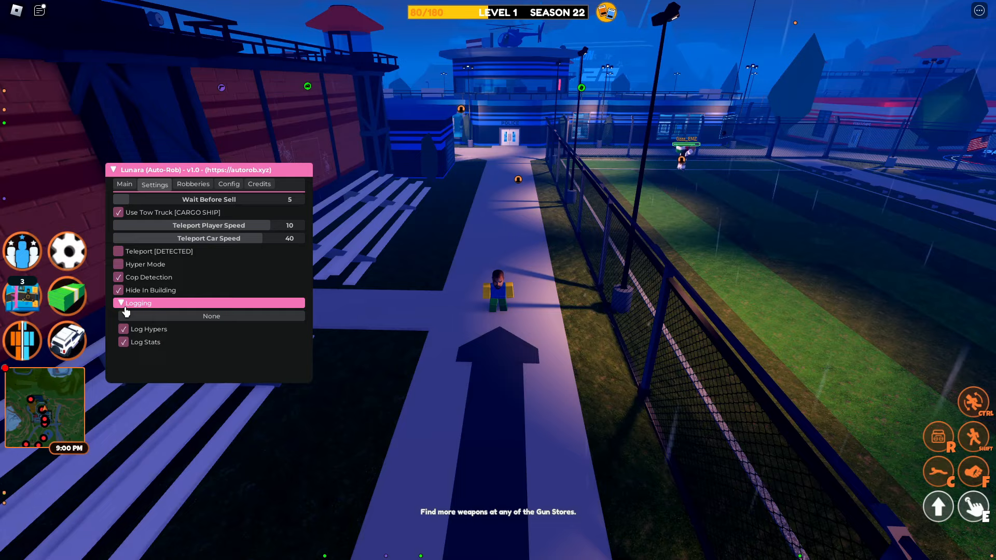
click(138, 303)
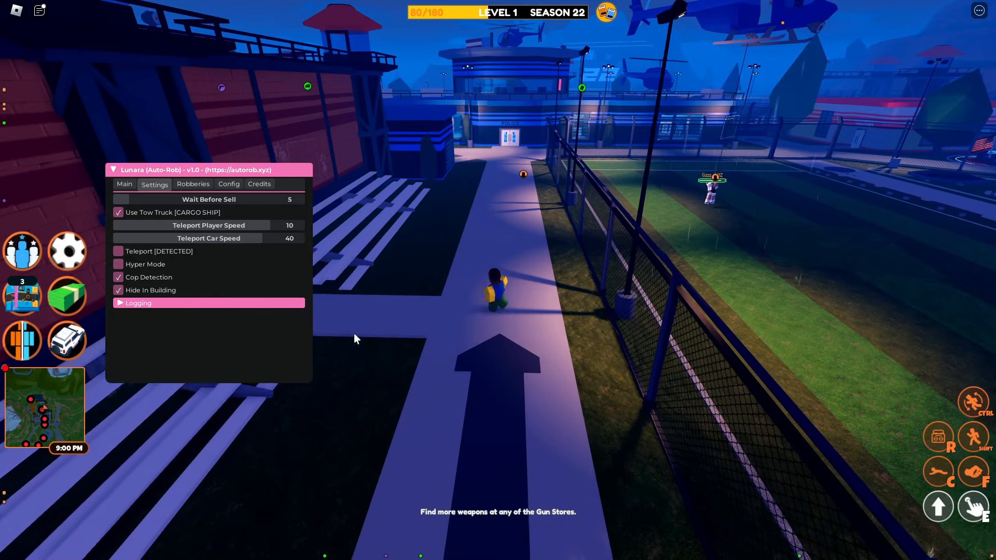
click(192, 184)
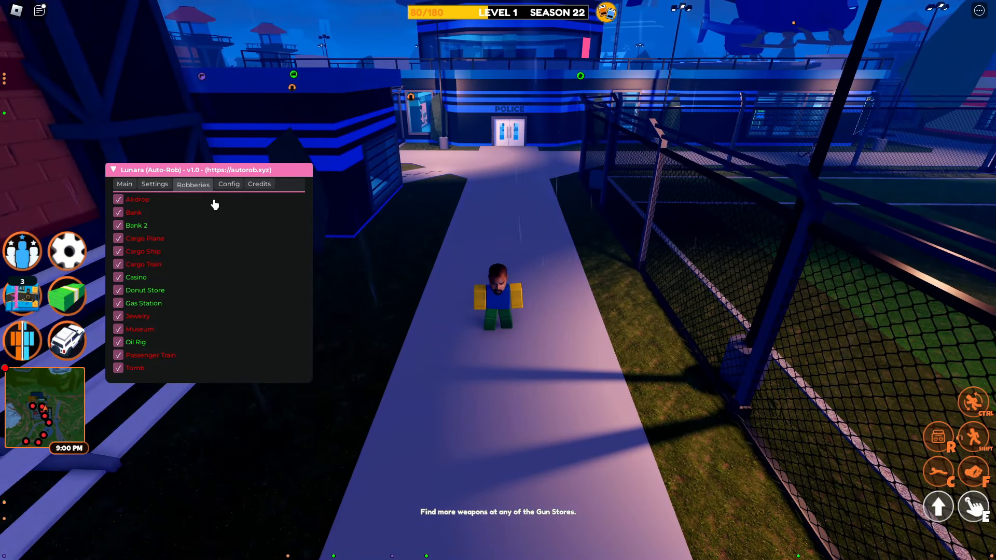
Browse the Lunara Config save/load options, then view the three-contributor Credits page.
click(228, 184)
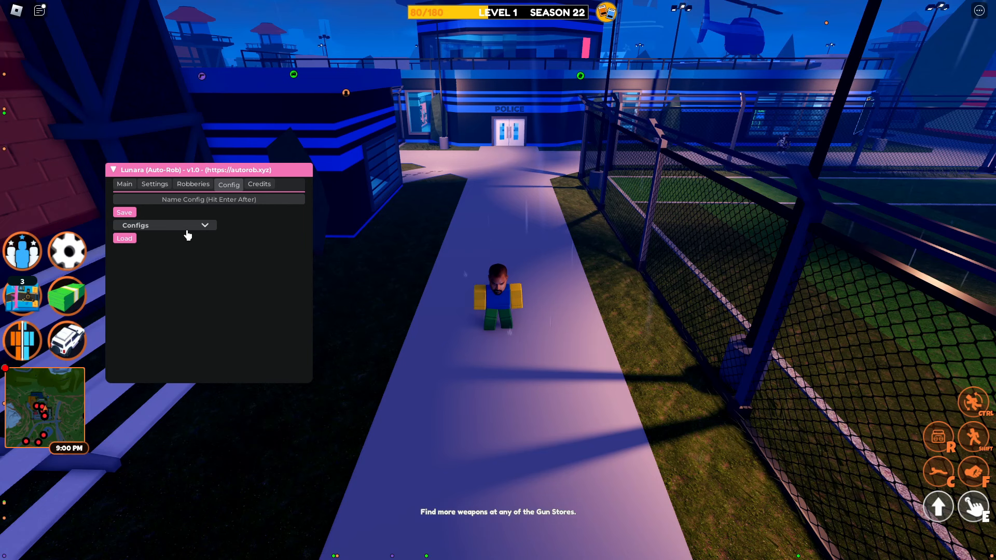
click(193, 184)
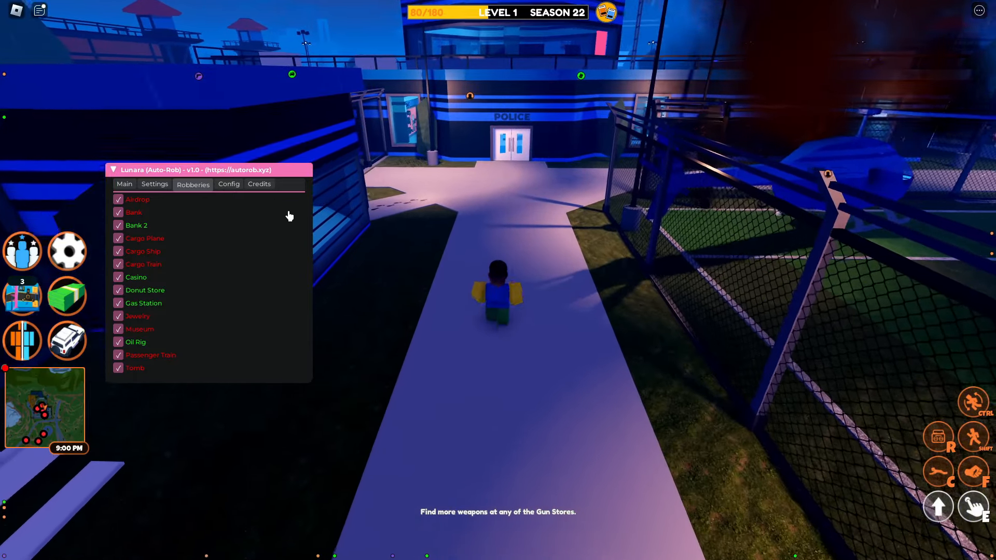
click(259, 184)
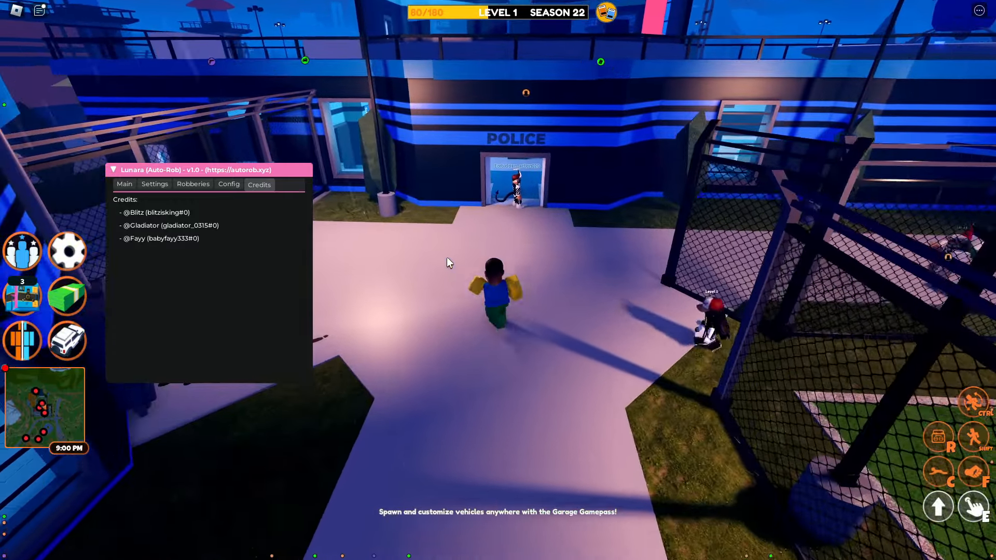
Enable Auto Rob on the Lunara Main page and watch robbery progress in the Robberies list.
click(125, 184)
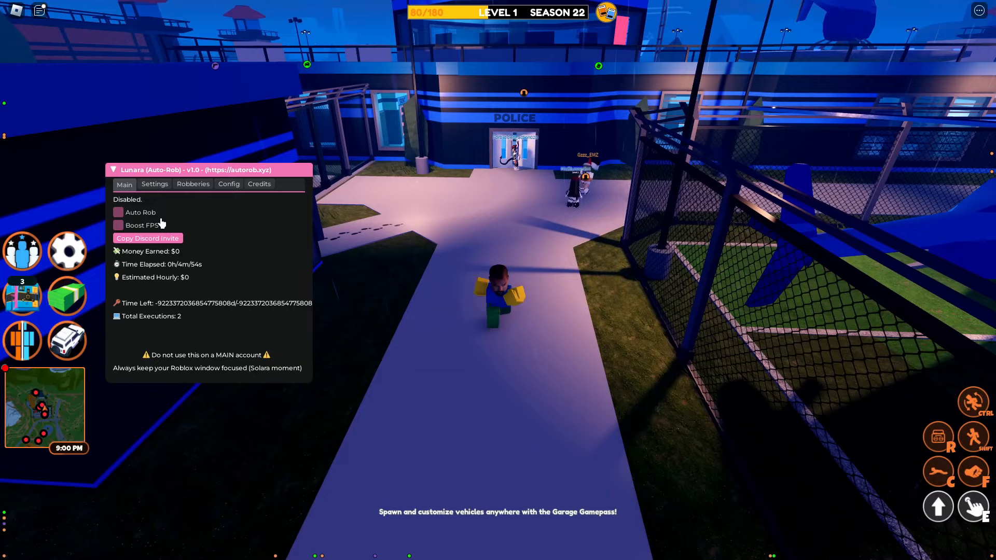
click(118, 212)
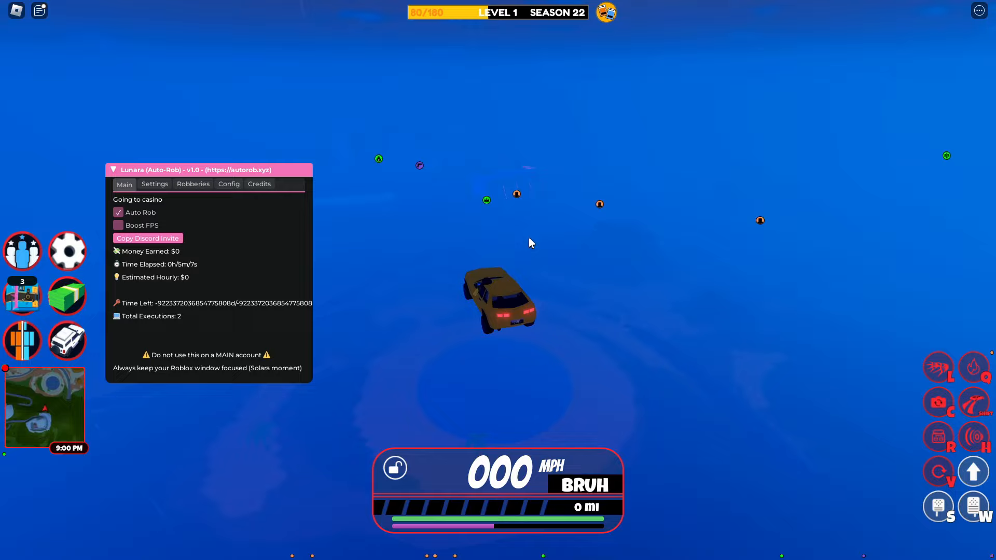
click(192, 185)
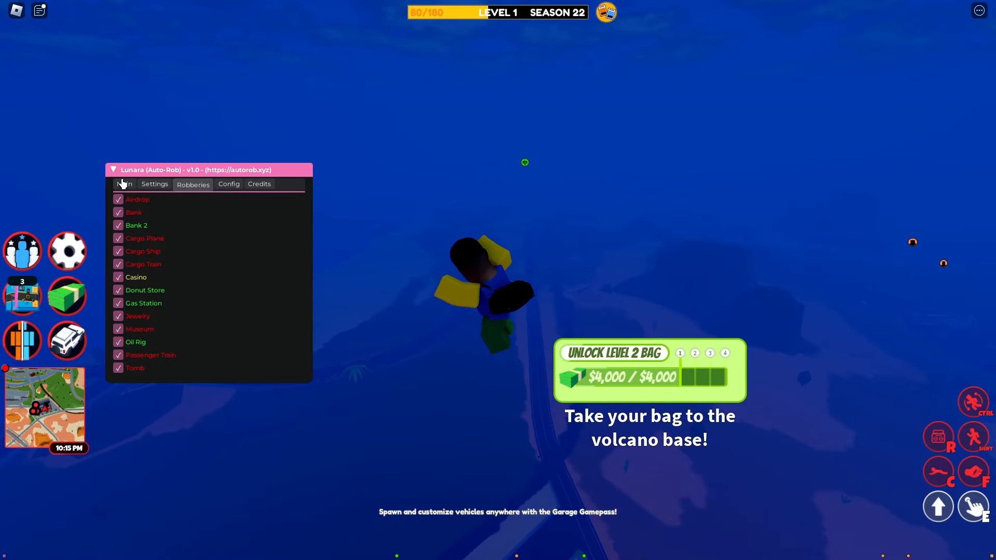
Toggle Boost FPS on and back off, then return to the robbery list at the oil rig.
click(124, 184)
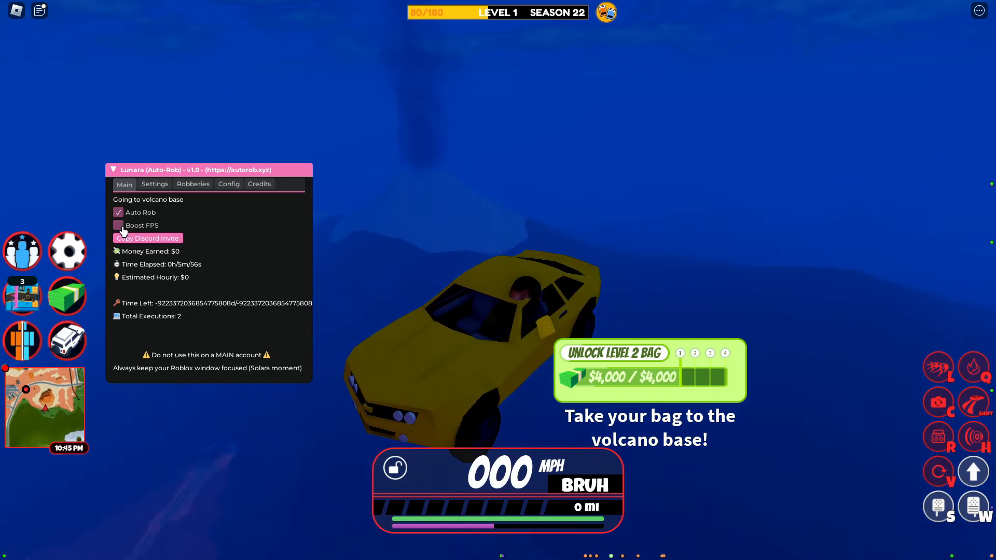
click(118, 224)
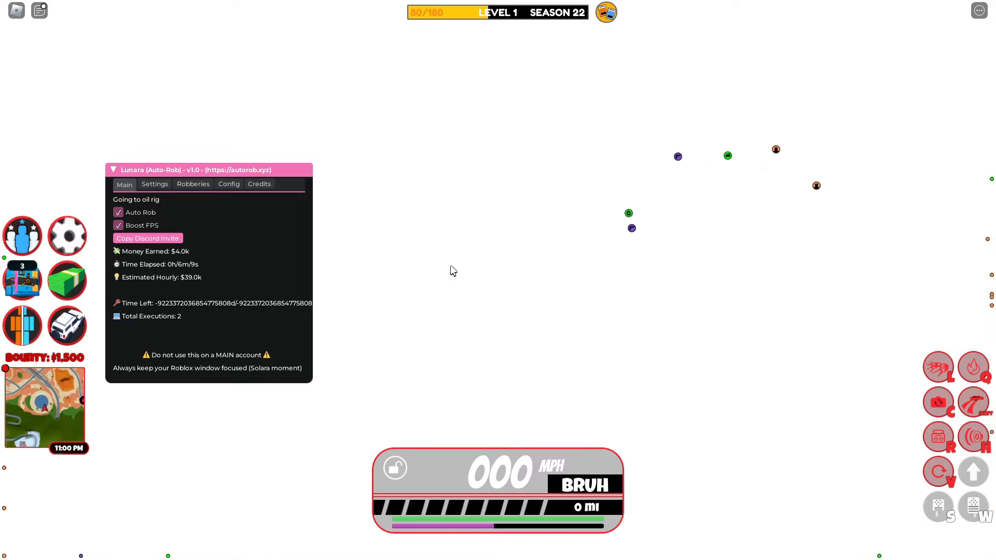
click(118, 225)
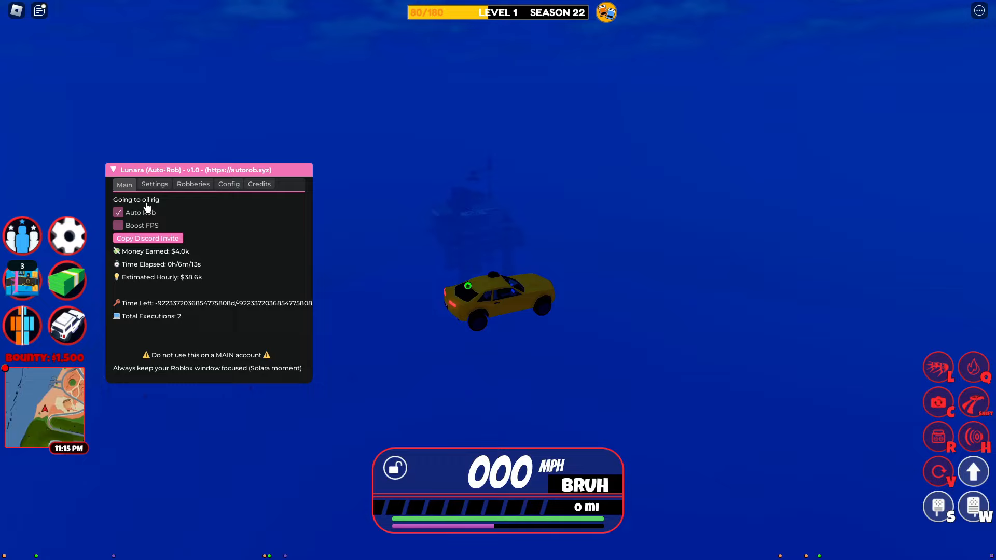
click(193, 184)
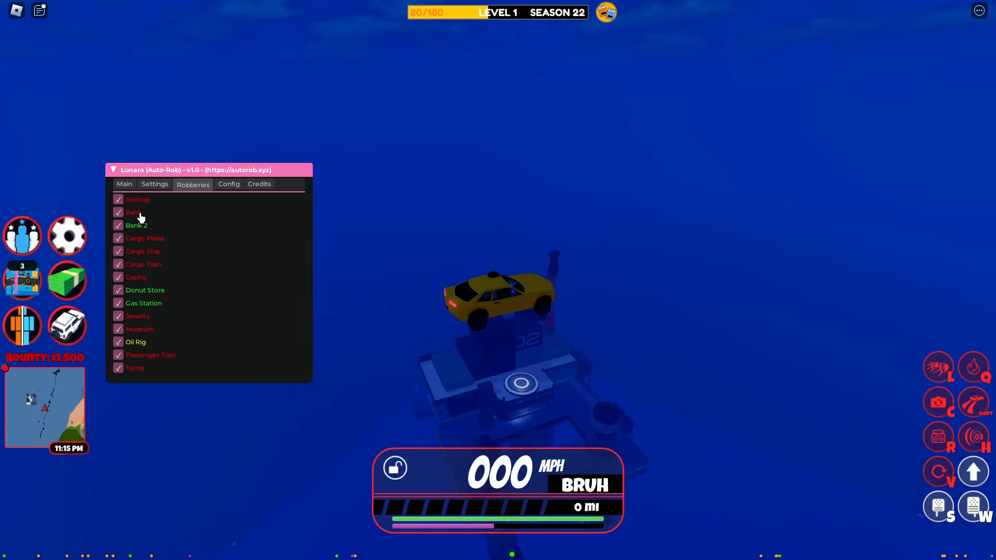